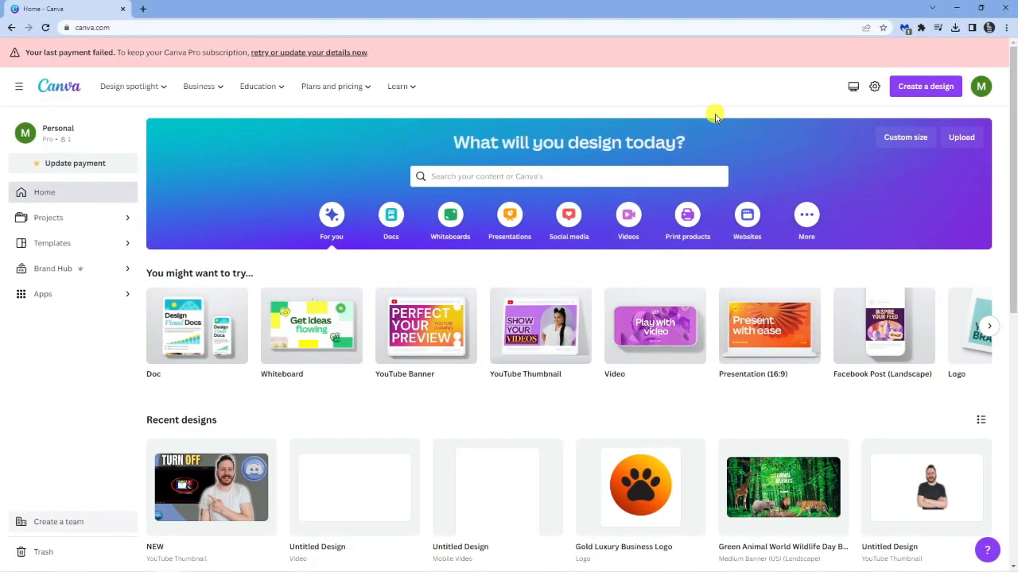
pyautogui.moveTo(716, 269)
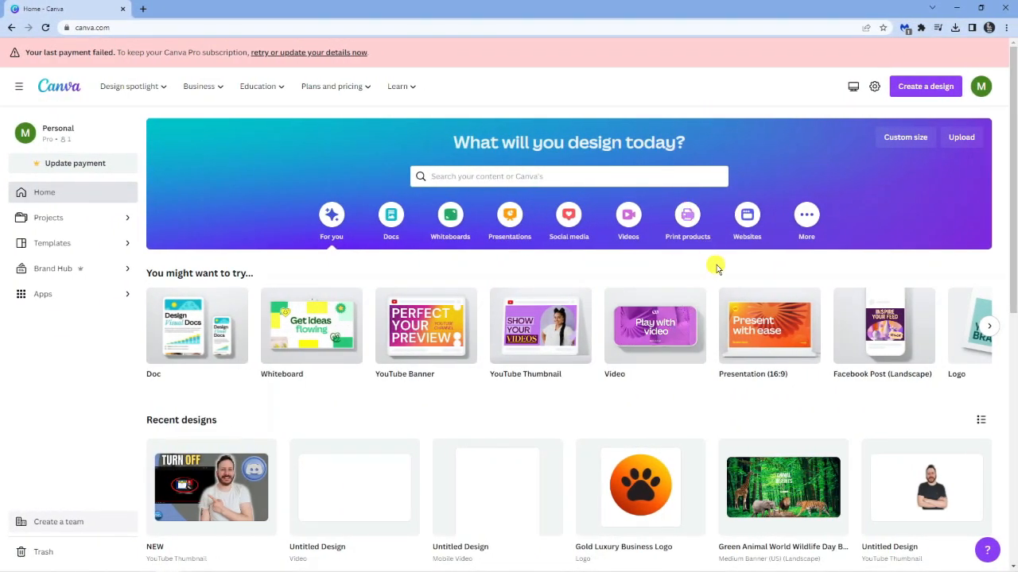
# Create a new blank video design from the Videos option on the home page.
pyautogui.click(654, 326)
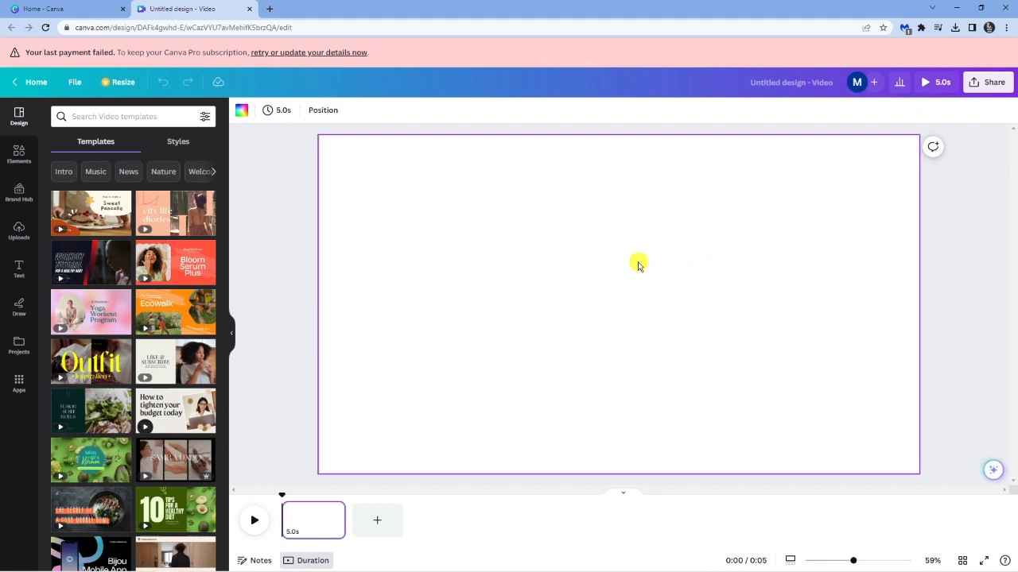
pyautogui.moveTo(529, 259)
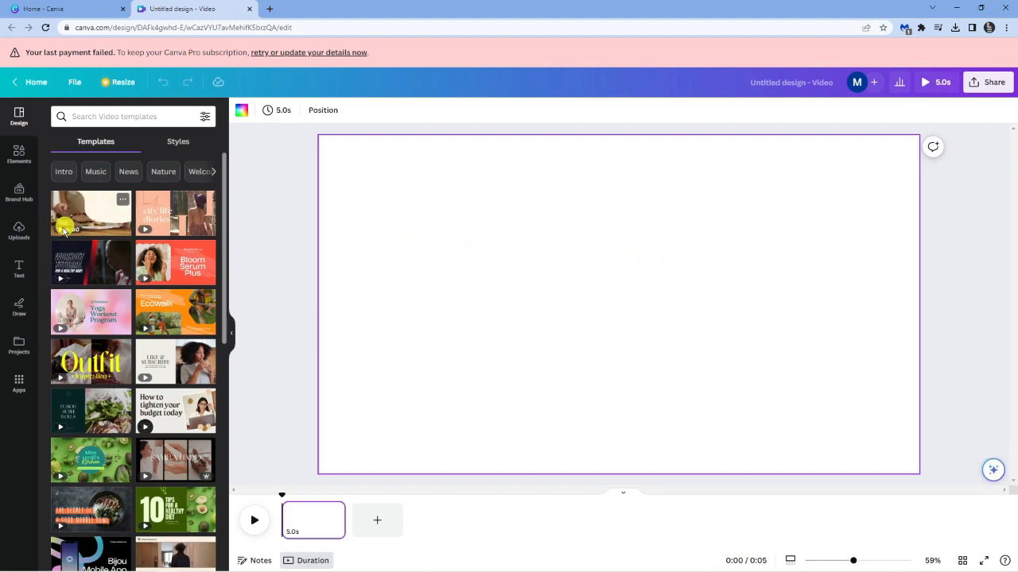
# Show the uploaded videos, including the 1:12 and 21-second clips.
pyautogui.click(18, 230)
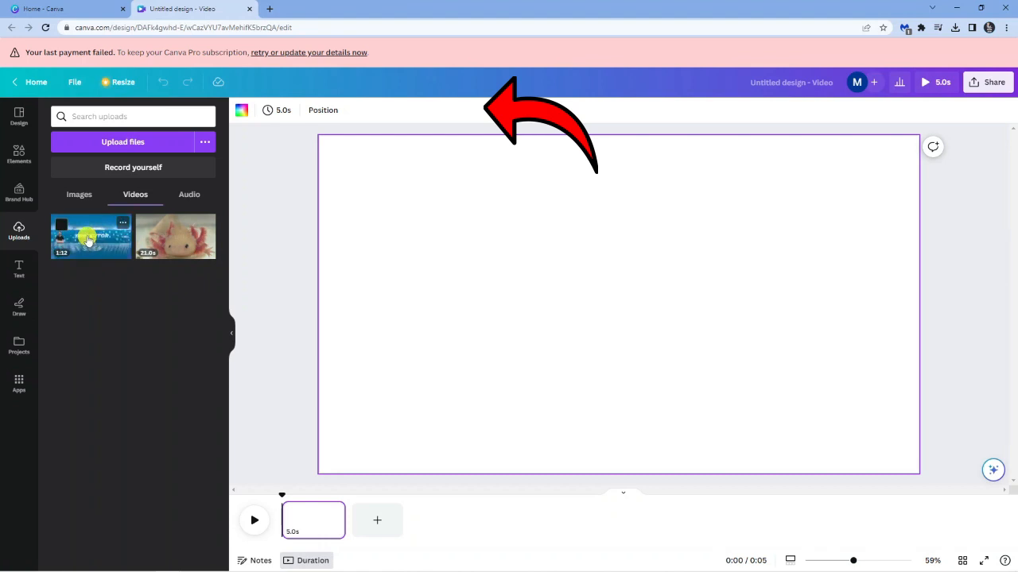
# Add the 1:12 tutorial clip to the page and set its volume to 0.
pyautogui.click(91, 235)
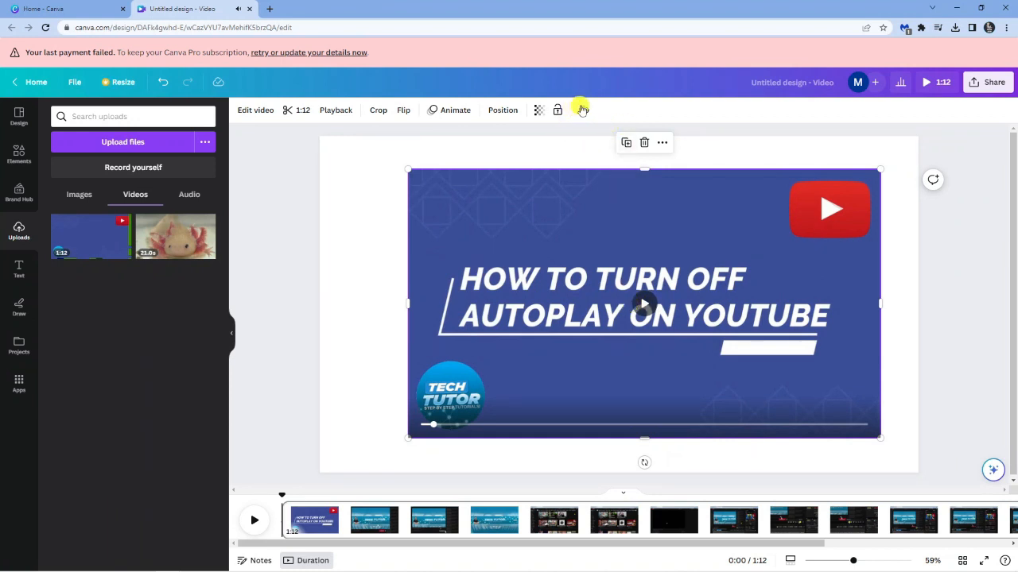
pyautogui.click(583, 109)
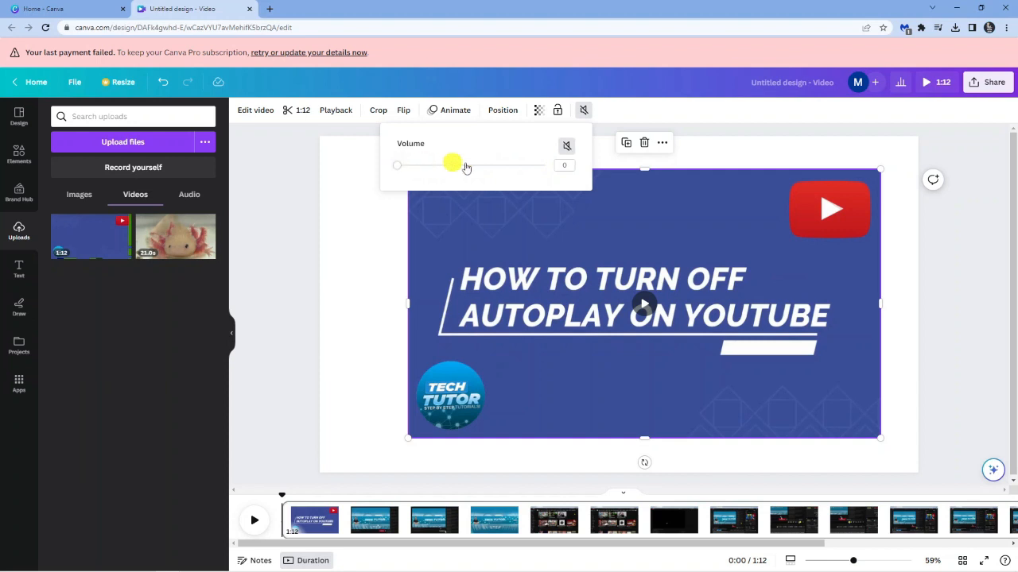
pyautogui.moveTo(452, 165); pyautogui.dragTo(396, 165)
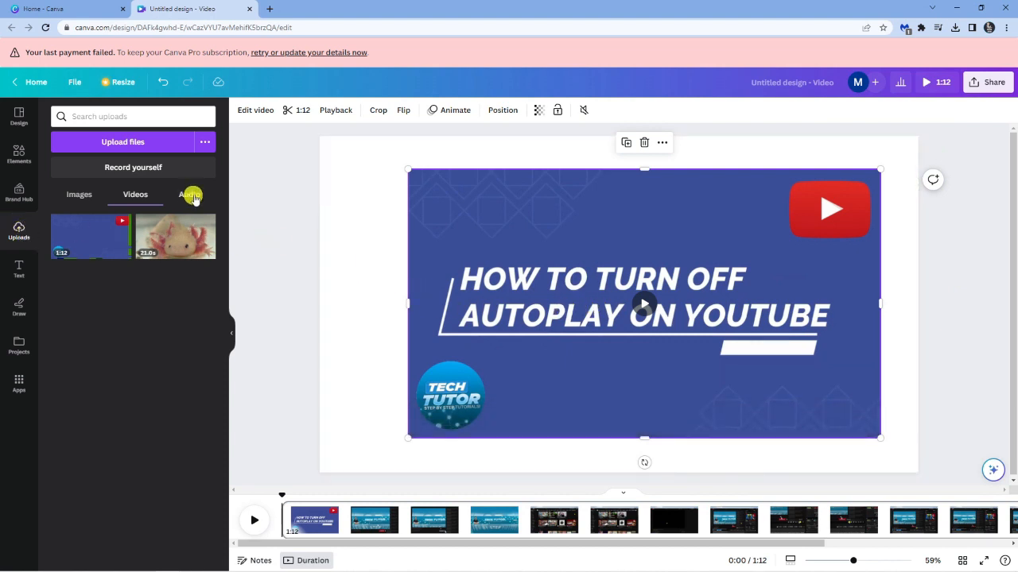
# Upload 368 - Dyalla.mp3 and place it on the timeline under the clip.
pyautogui.click(190, 195)
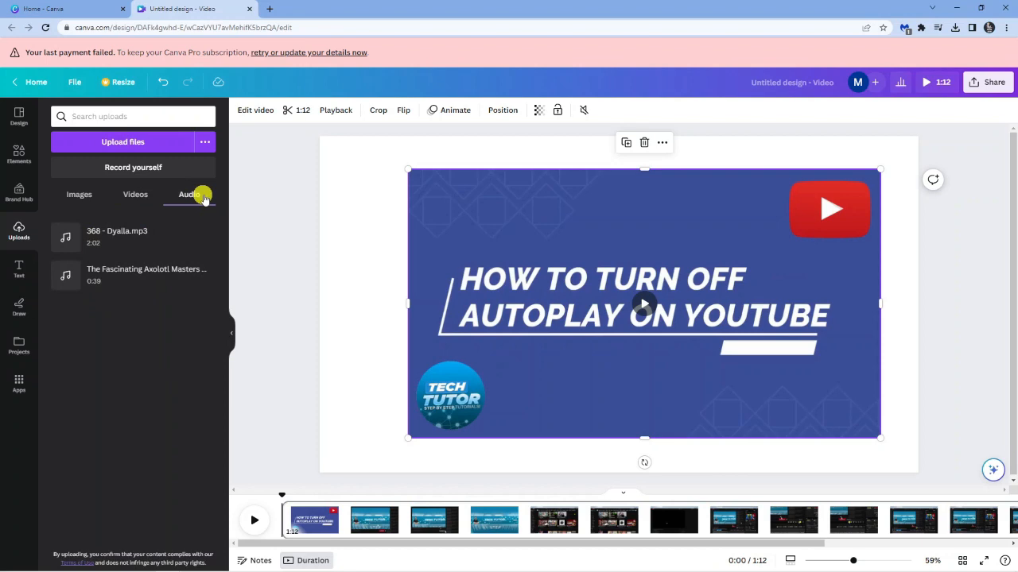
pyautogui.moveTo(143, 142)
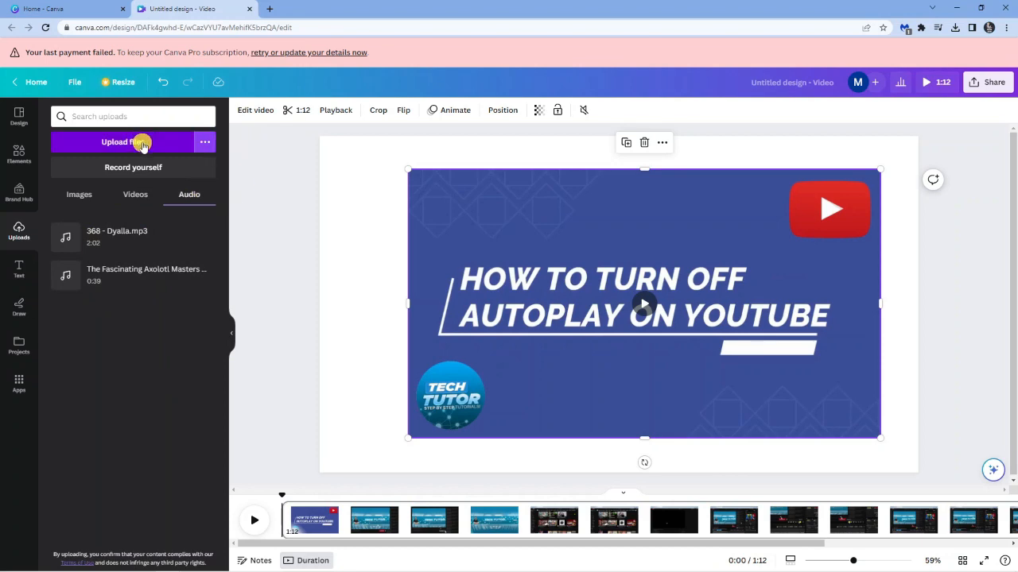
pyautogui.click(122, 142)
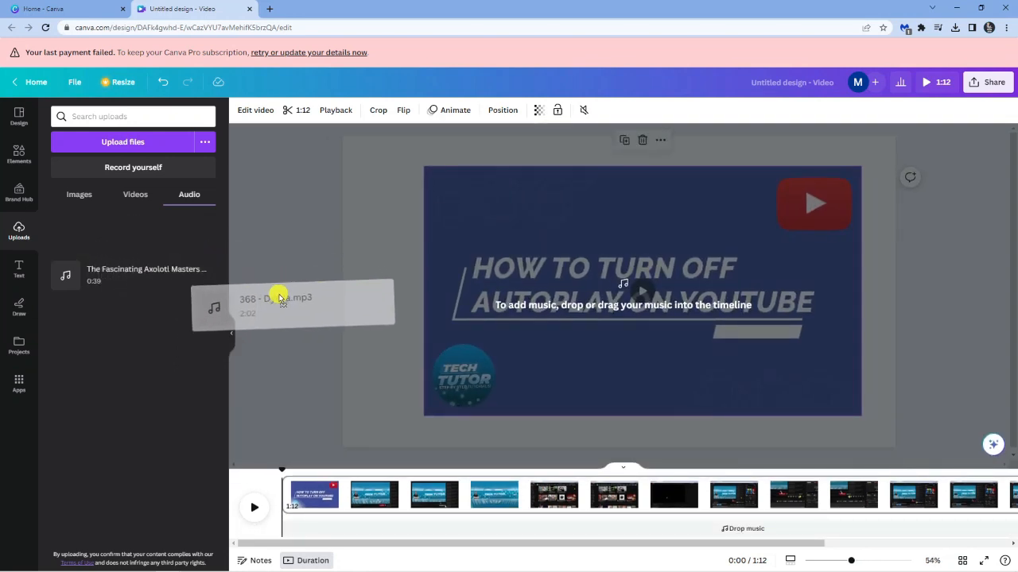
pyautogui.moveTo(278, 300); pyautogui.dragTo(346, 529)
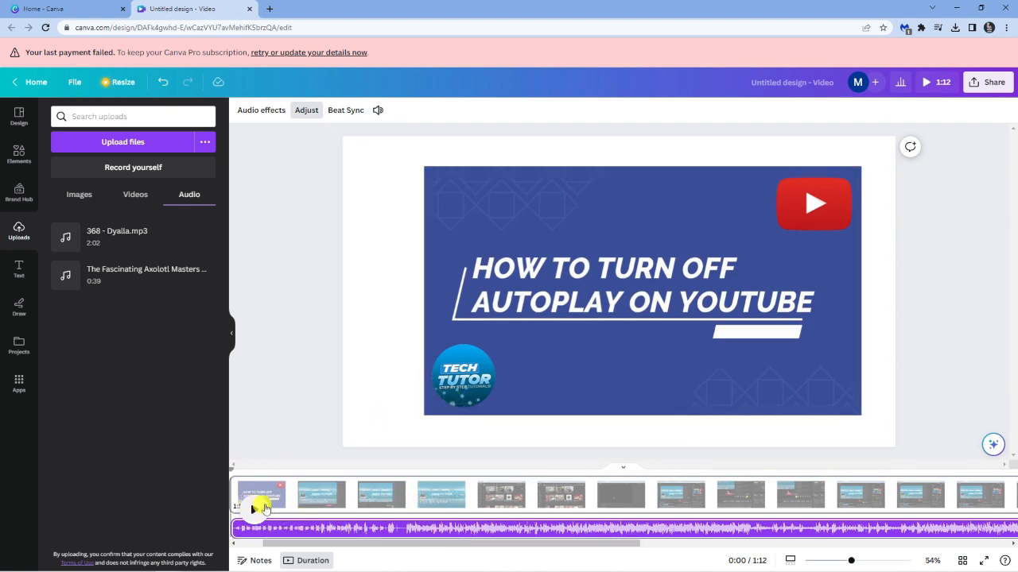
# Raise the selected tutorial clip's volume from 0 to 20.
pyautogui.click(642, 290)
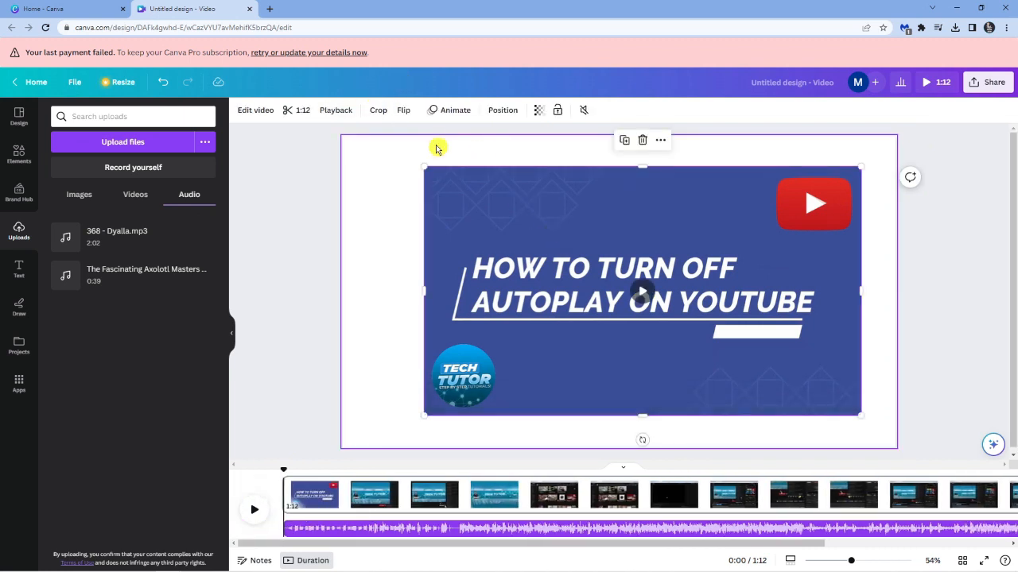
pyautogui.click(583, 110)
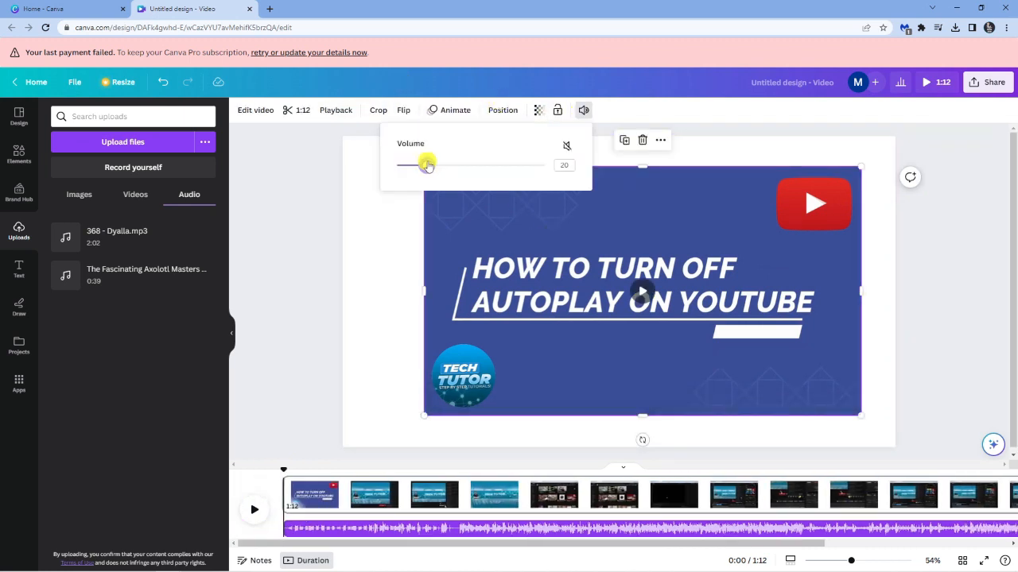
pyautogui.moveTo(427, 164); pyautogui.dragTo(430, 165)
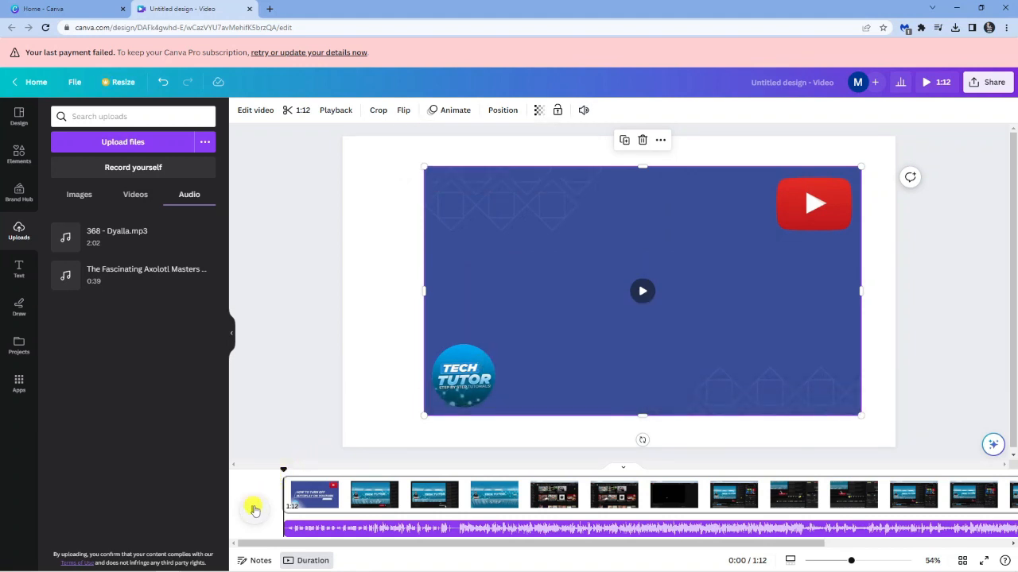
pyautogui.click(643, 291)
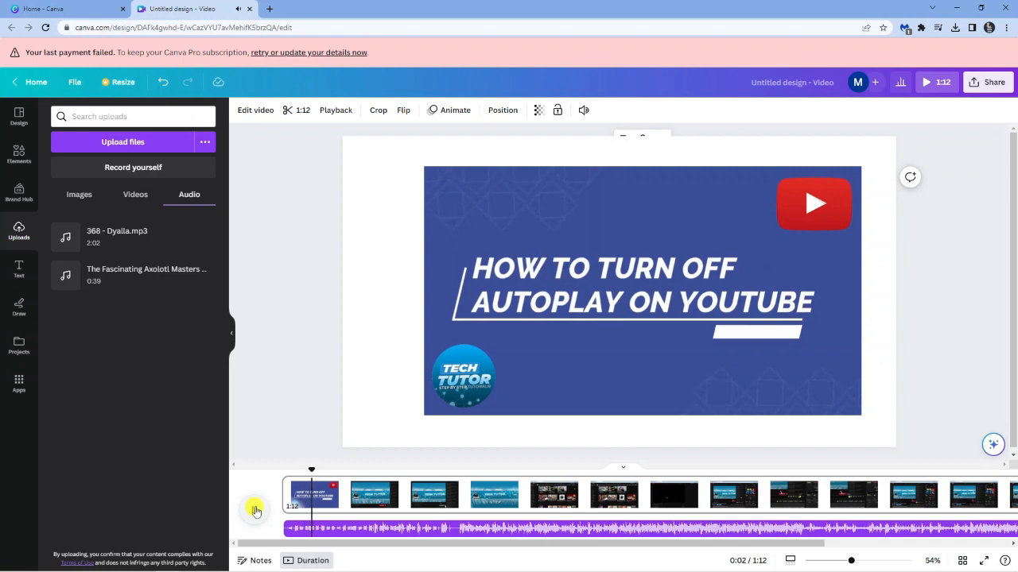
pyautogui.click(583, 109)
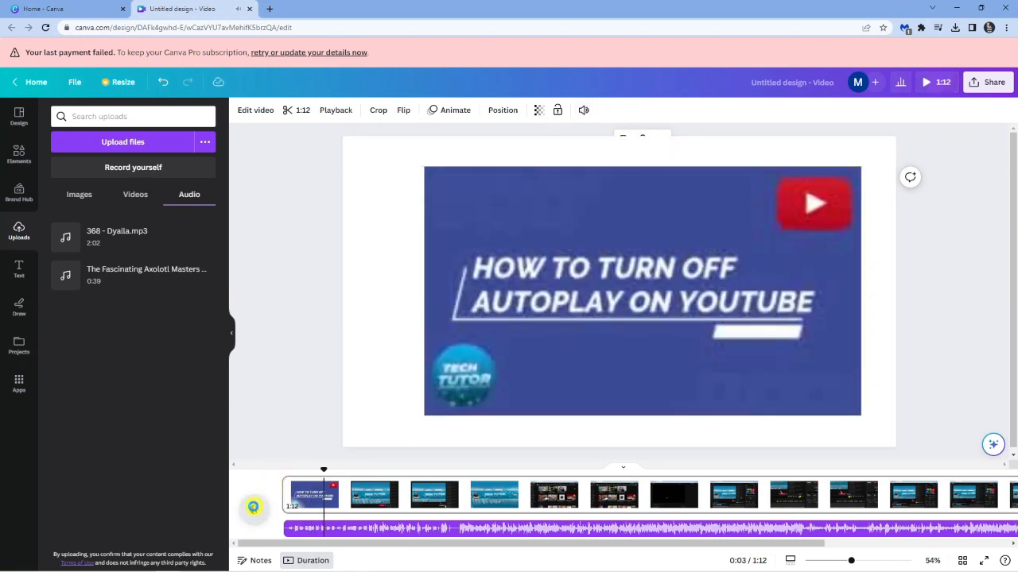
pyautogui.click(925, 82)
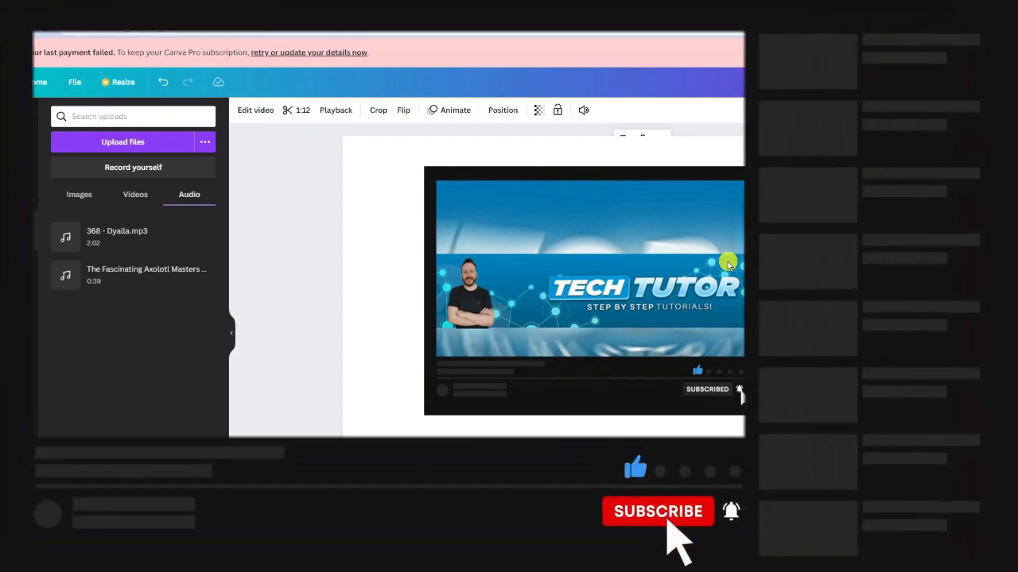
pyautogui.click(657, 511)
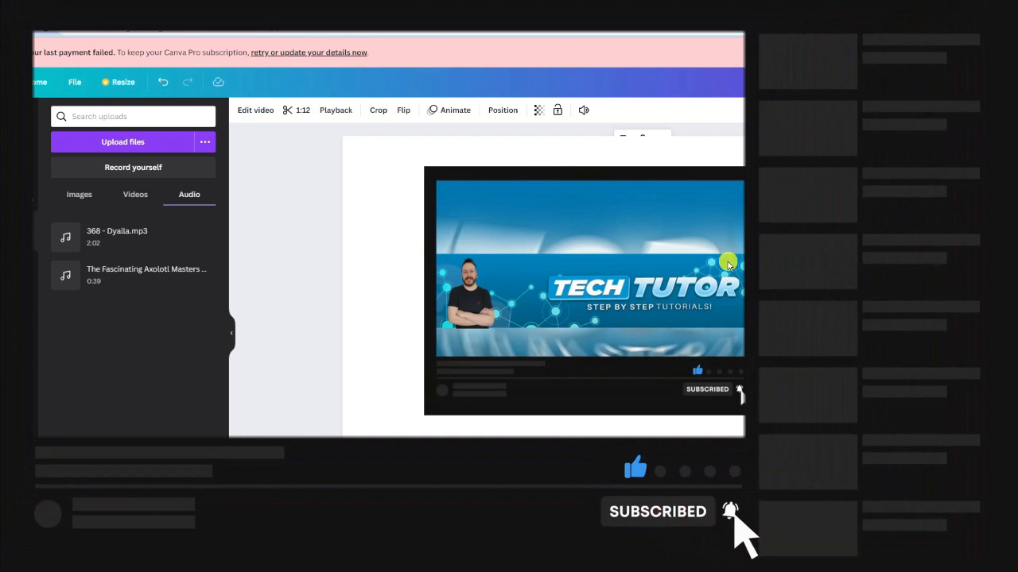